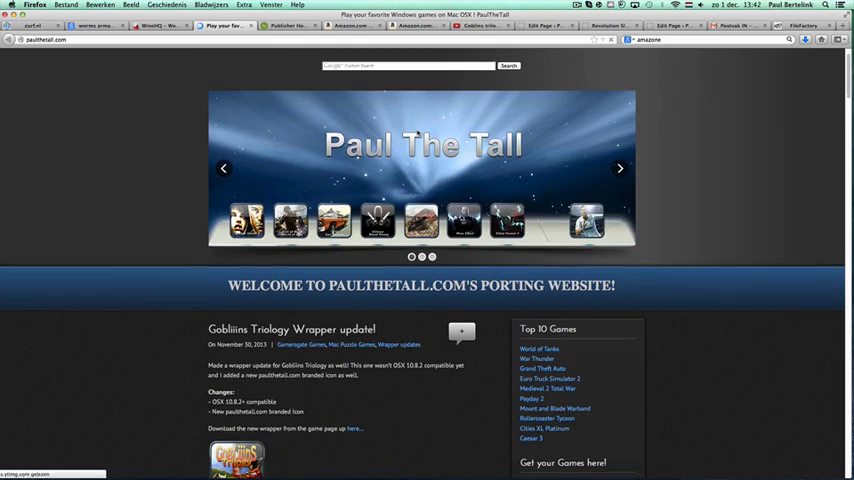
Show PaulTheTall.com's Platform Games overview of ported Mac titles.
scroll(down, 3)
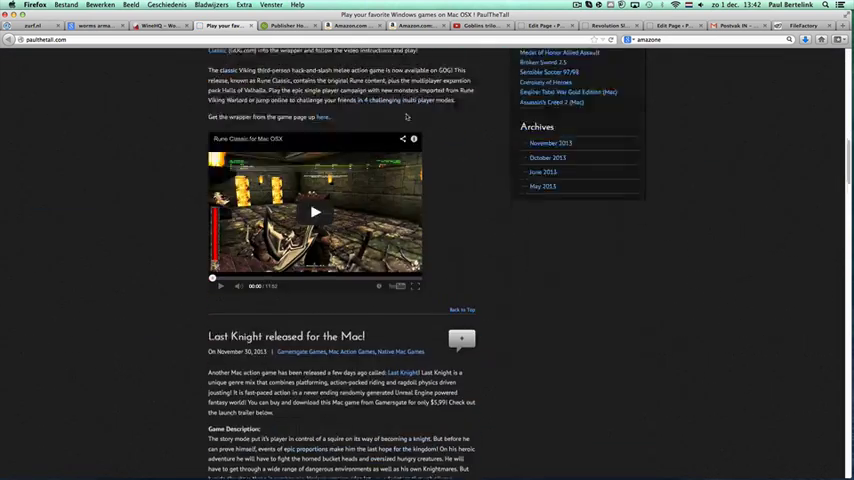
scroll(down, 3)
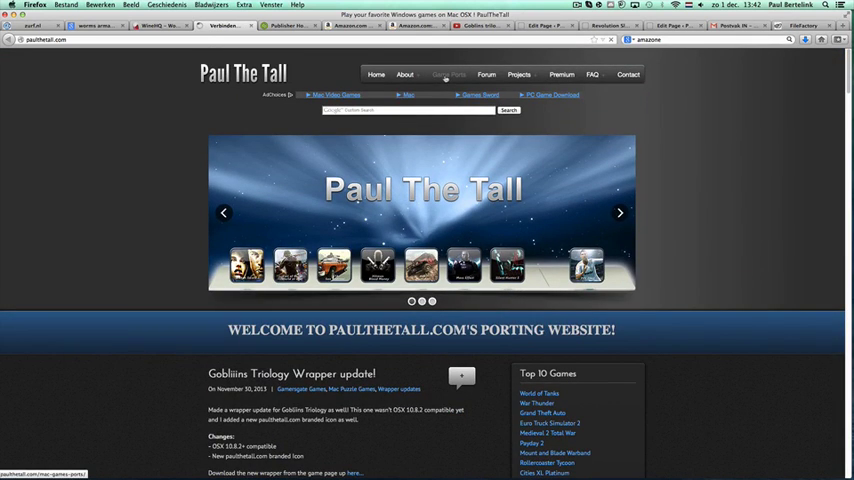
click(448, 74)
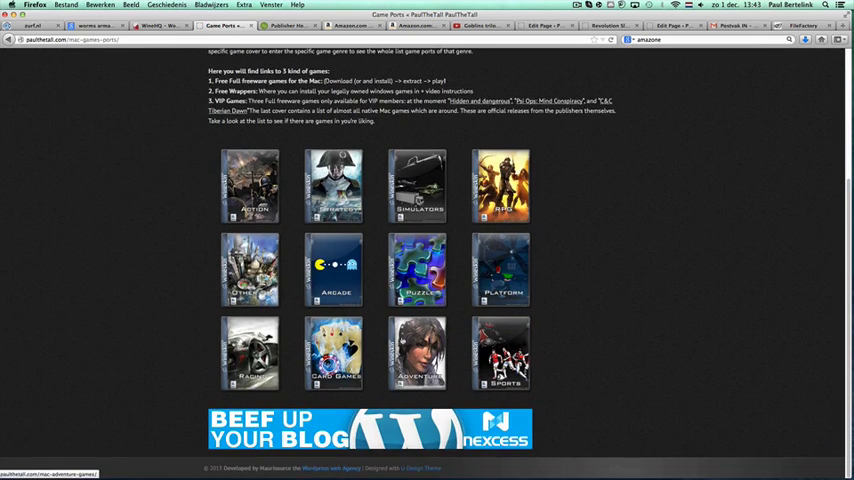
mouse_move(500, 270)
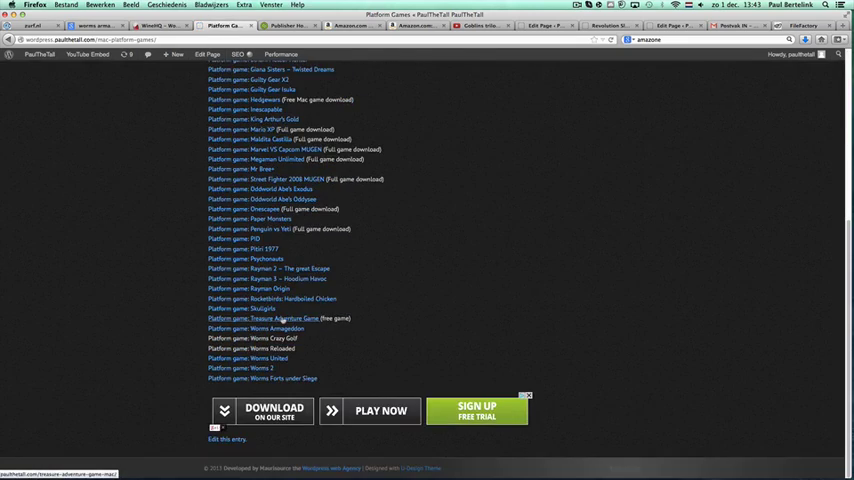
mouse_move(276, 328)
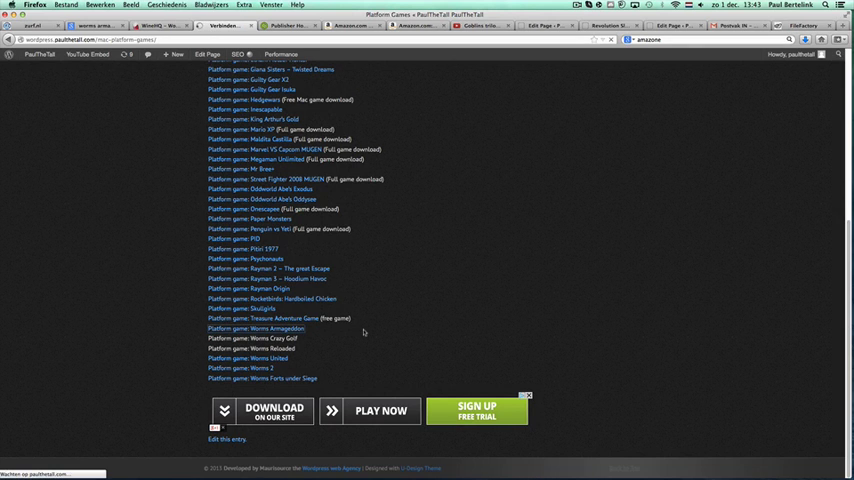
Bring up the Worms Armageddon for Mac OS X port page from the games list.
click(260, 328)
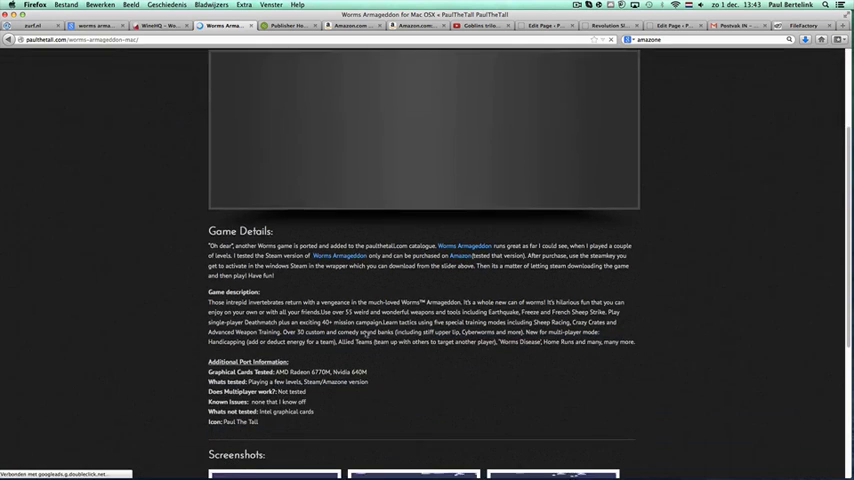
scroll(up, 3)
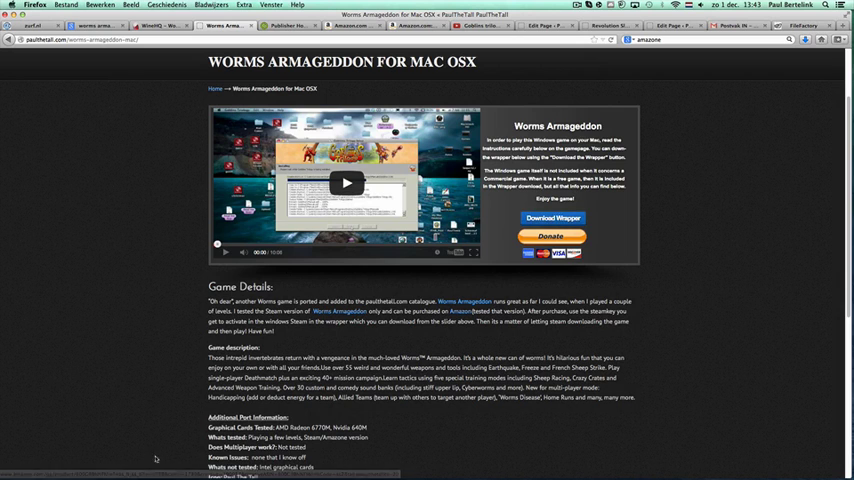
mouse_move(470, 300)
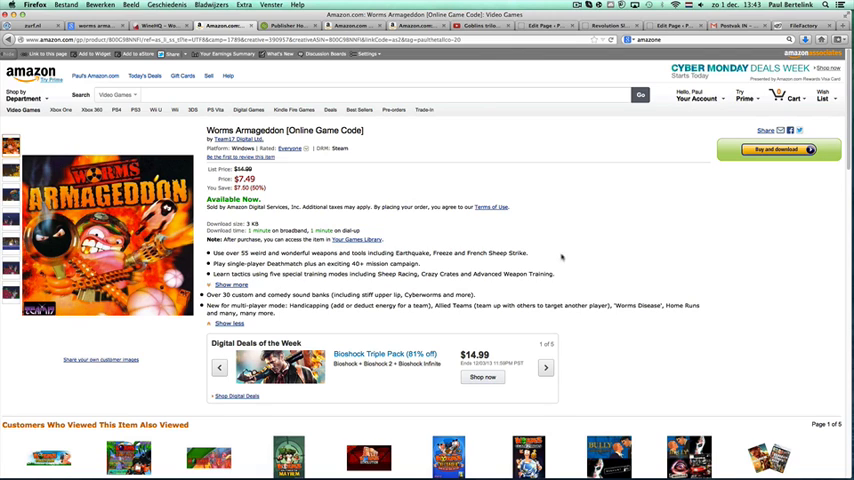
click(698, 100)
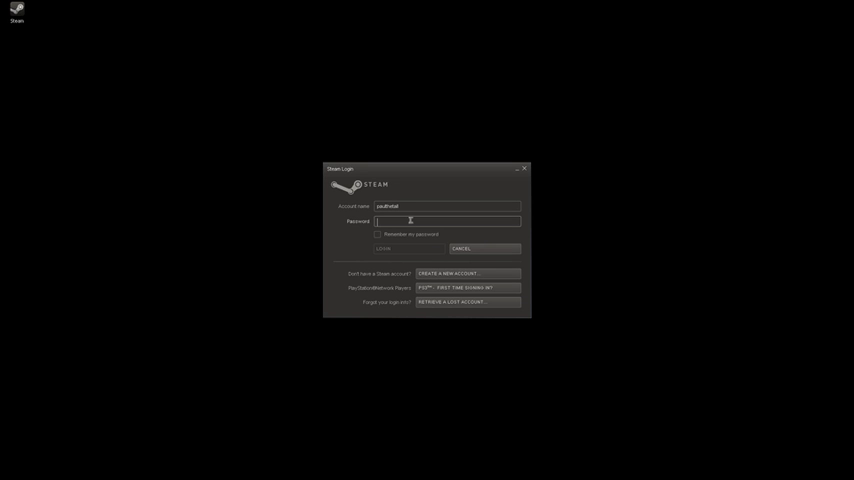
Enter the account password and sign in to Steam.
text(password)
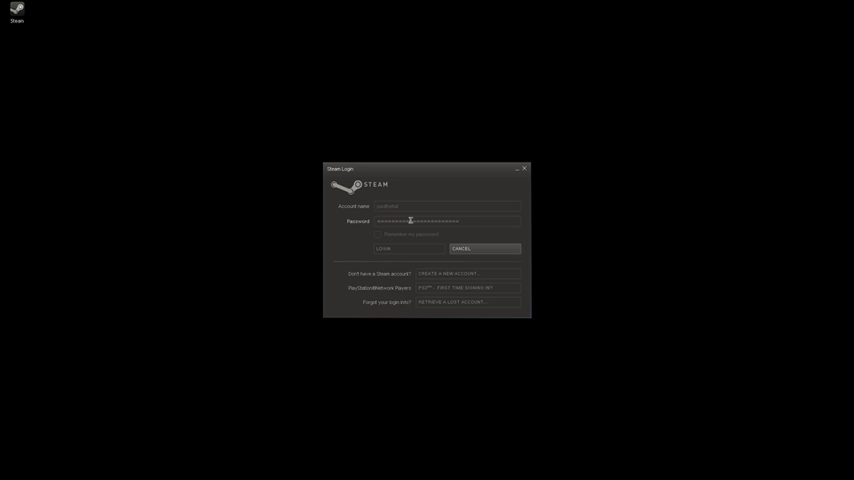
click(388, 248)
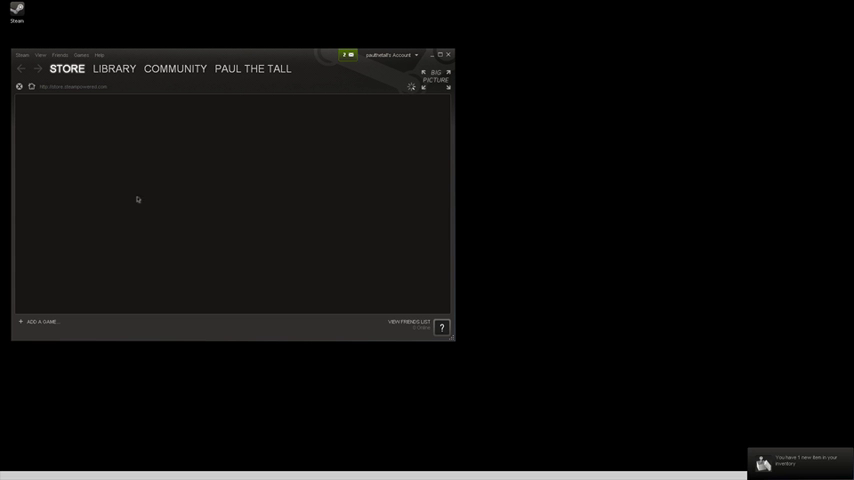
Start Activate a Product on Steam and accept the subscriber agreement.
click(40, 322)
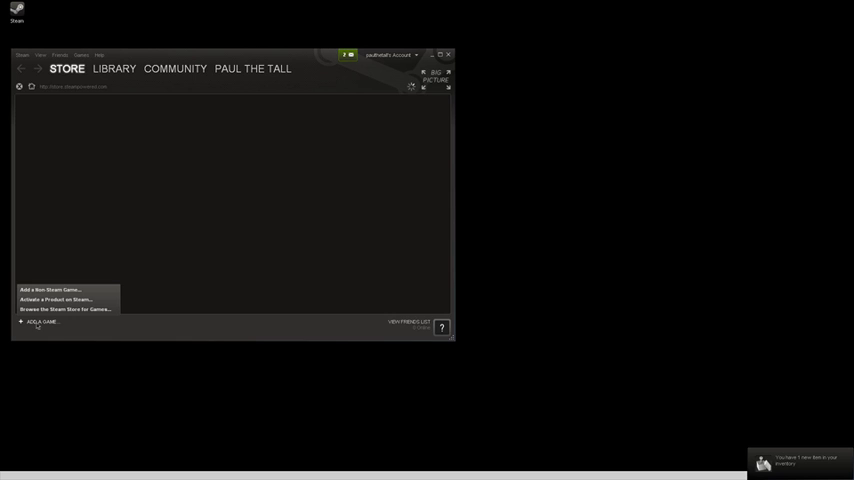
click(56, 298)
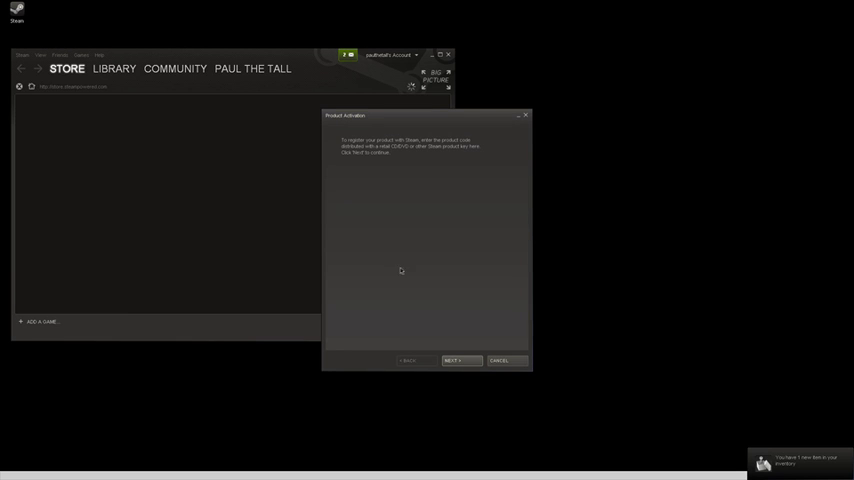
click(458, 360)
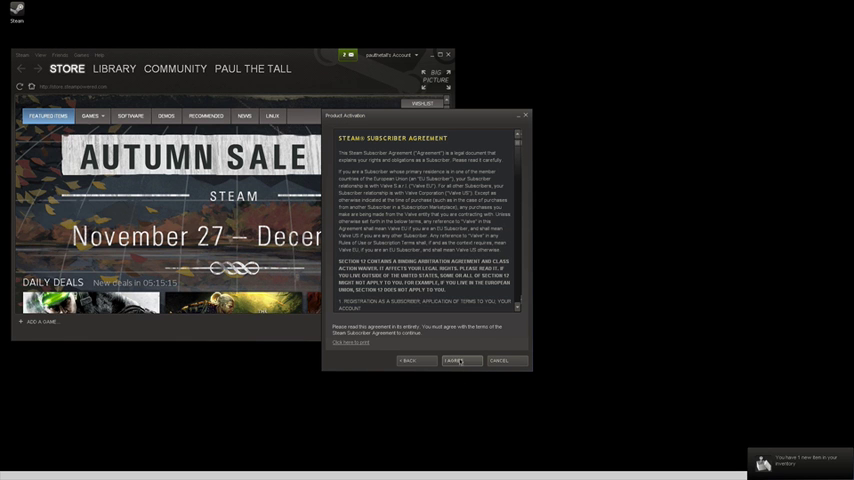
click(460, 360)
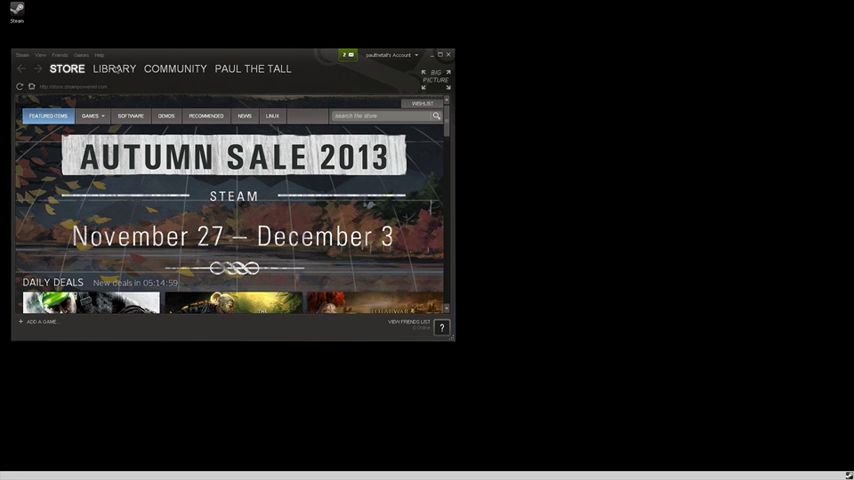
Select Worms Armageddon in the Steam Library to show its game page.
click(104, 70)
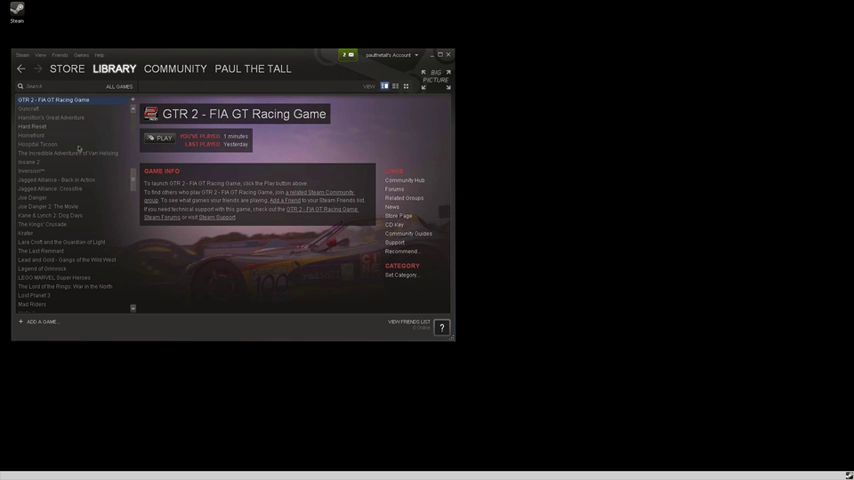
scroll(down, 3)
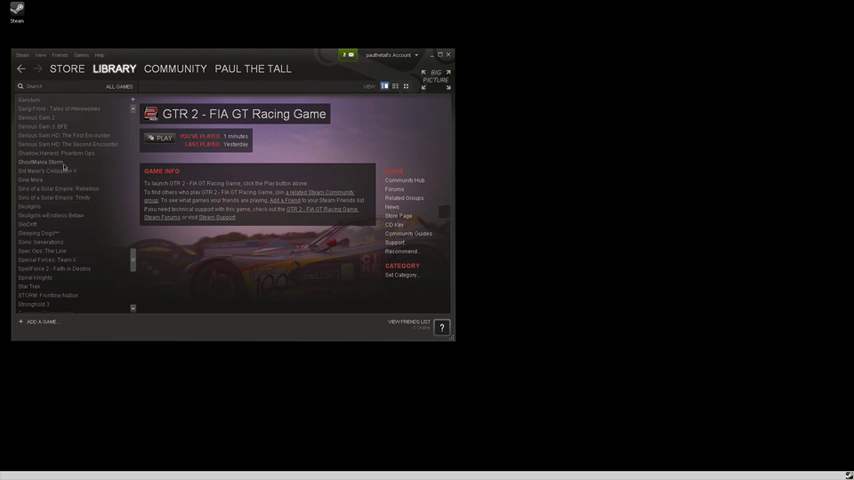
scroll(down, 3)
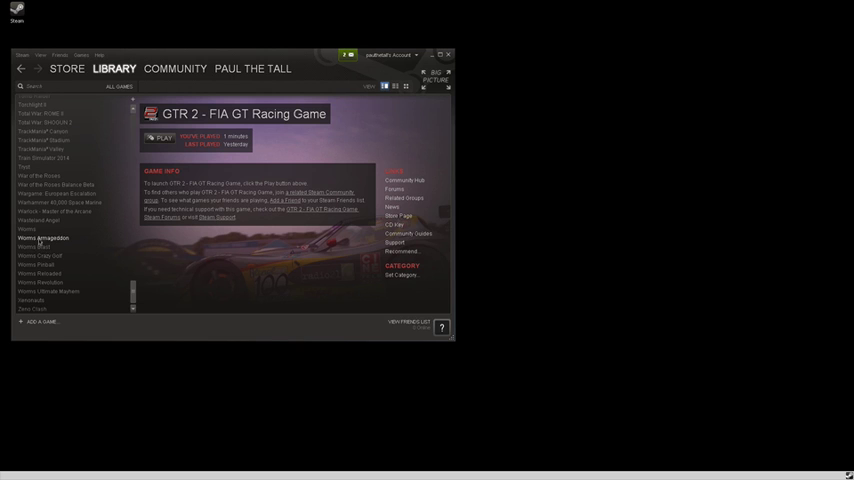
mouse_move(200, 236)
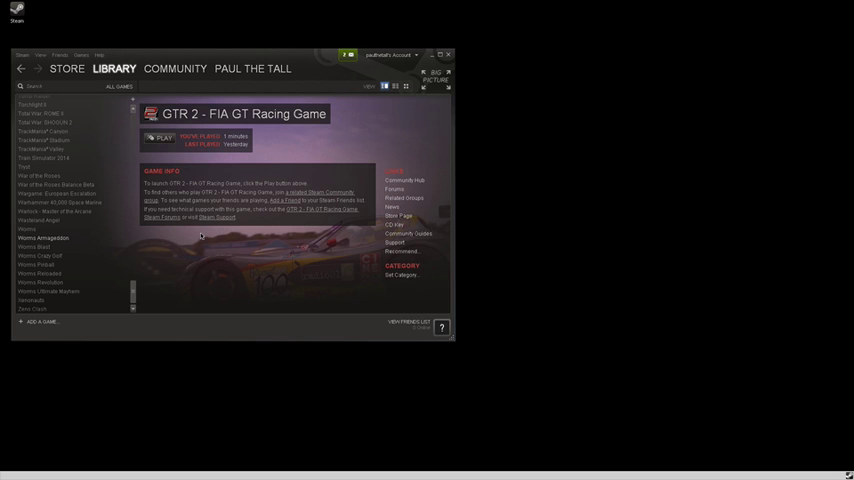
mouse_move(40, 250)
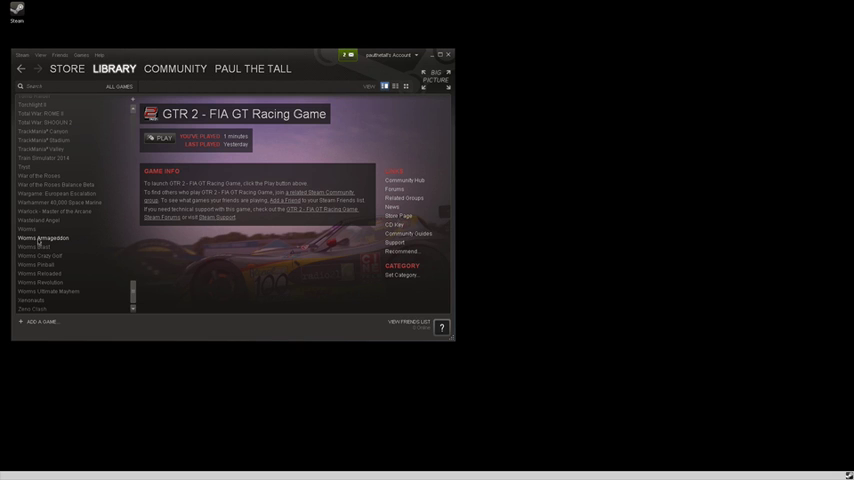
click(44, 238)
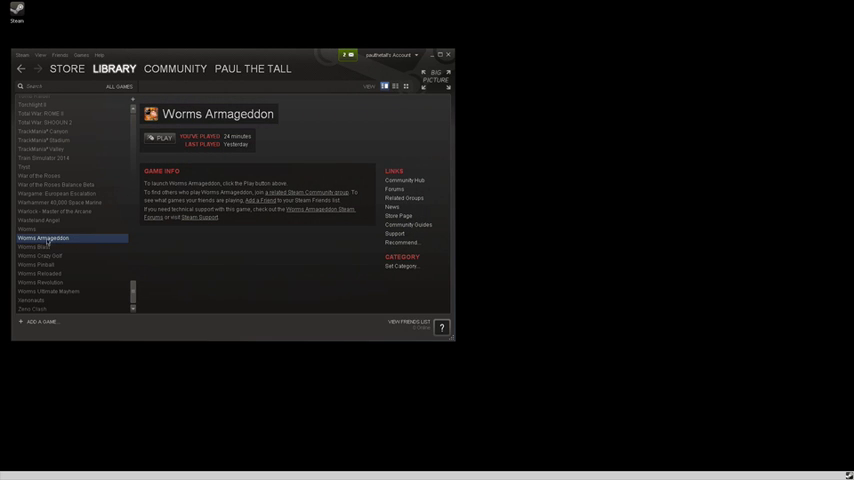
mouse_move(194, 262)
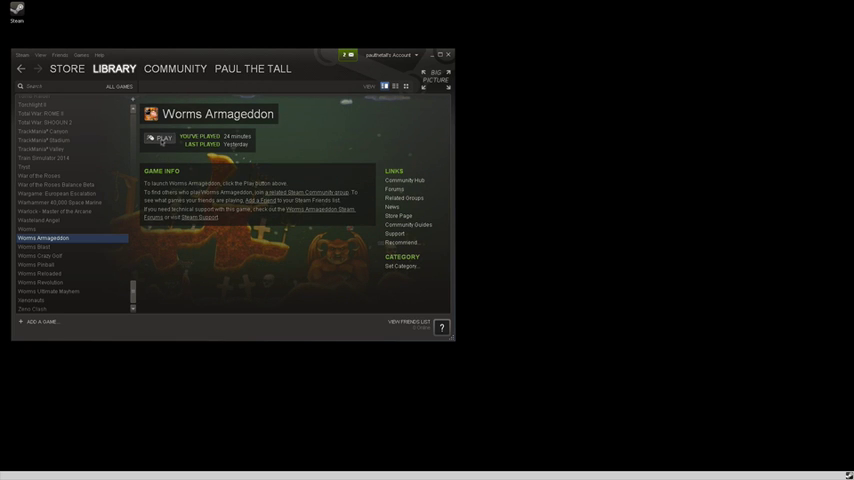
click(158, 140)
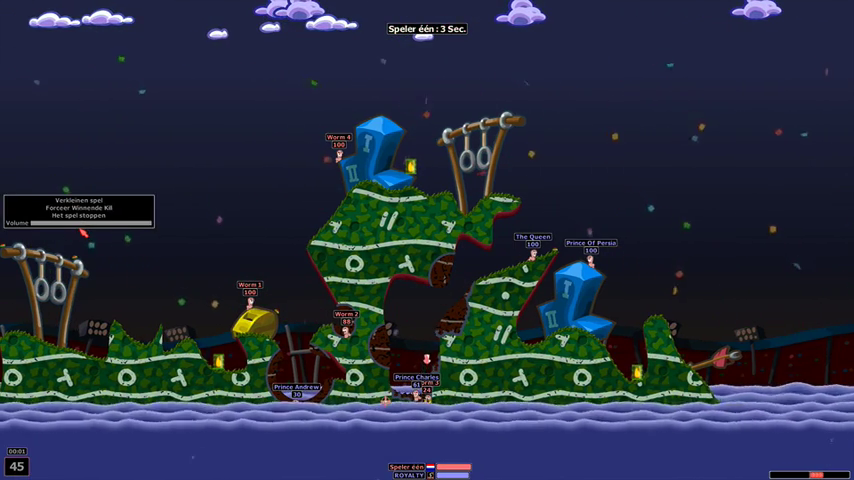
Quit the Worms Armageddon match back to Steam and bring up the Steam menu.
click(78, 216)
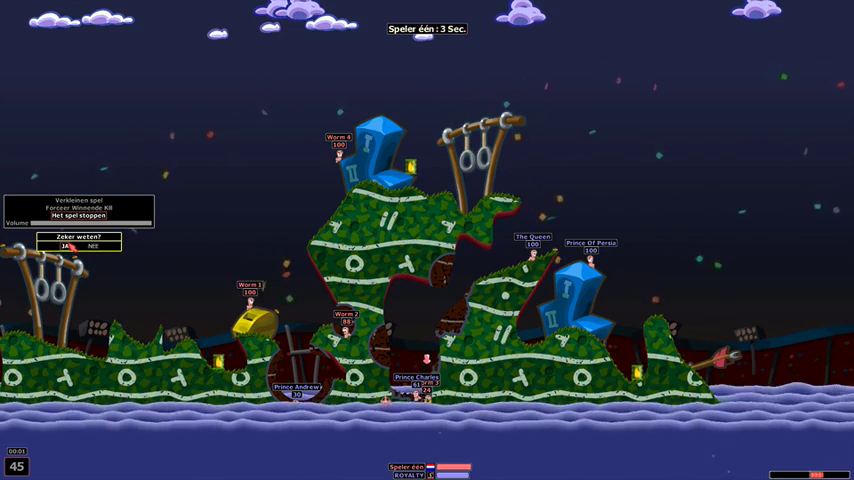
click(64, 246)
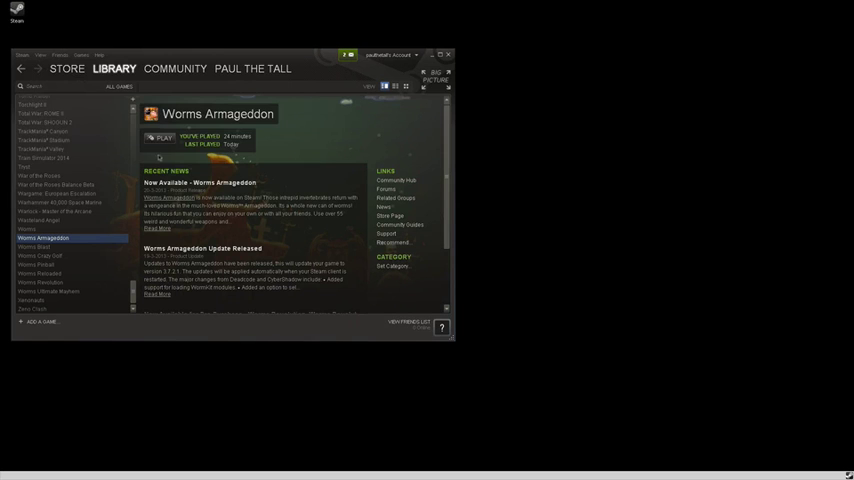
click(18, 44)
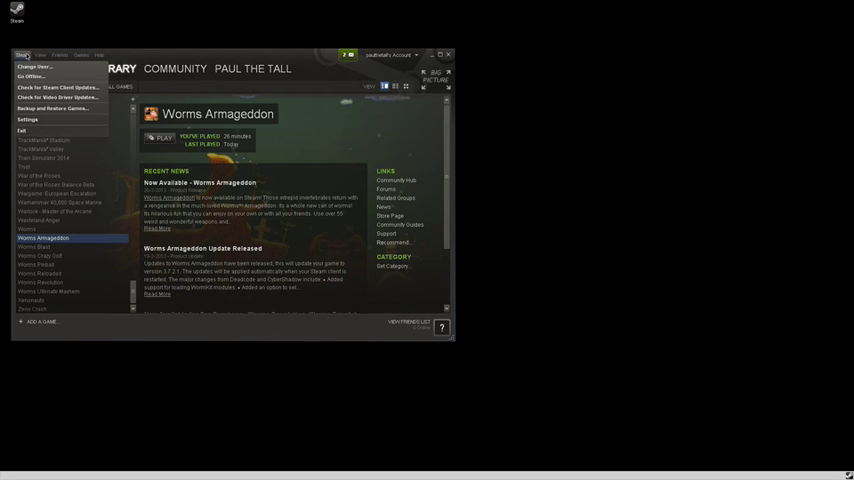